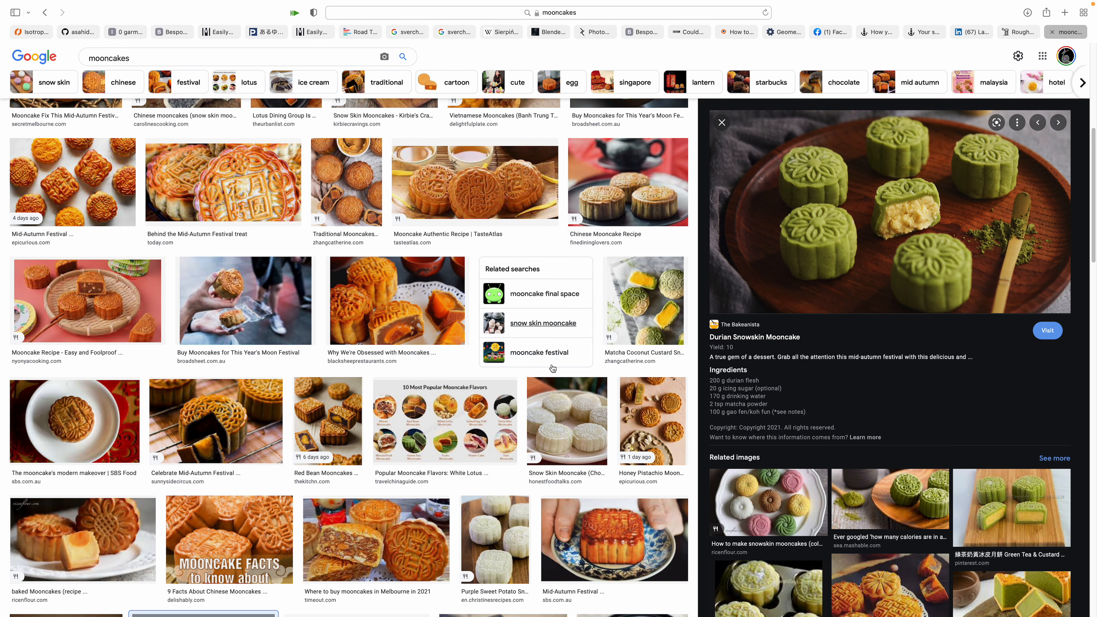
Preview the Red Bean Mooncakes with Salted Egg Yolk photo as a pattern reference.
click(328, 421)
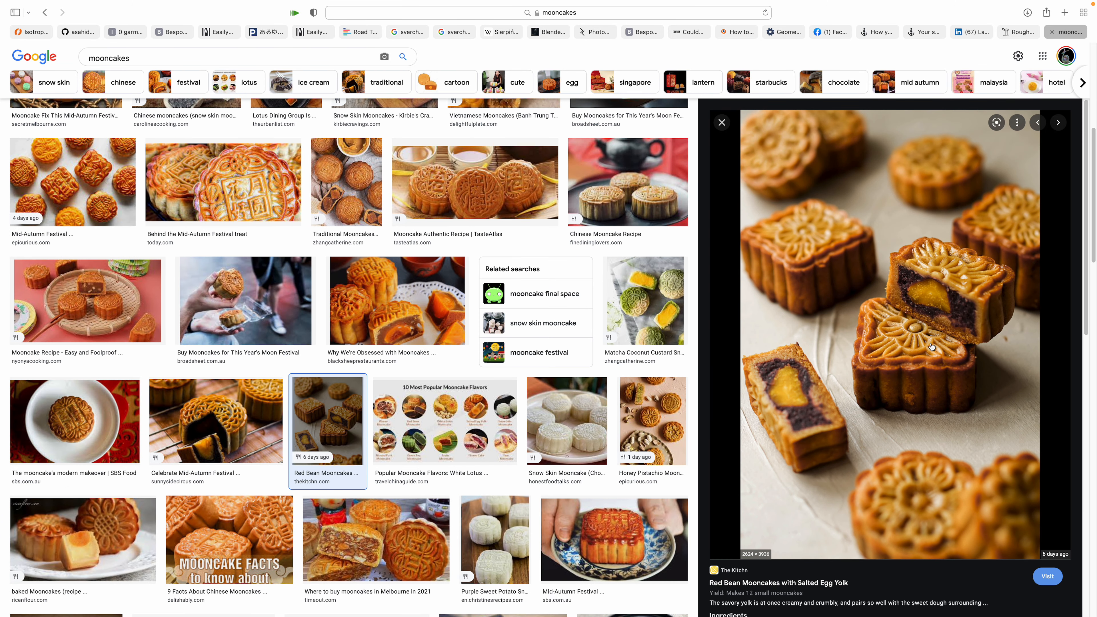
mouse_move(156, 418)
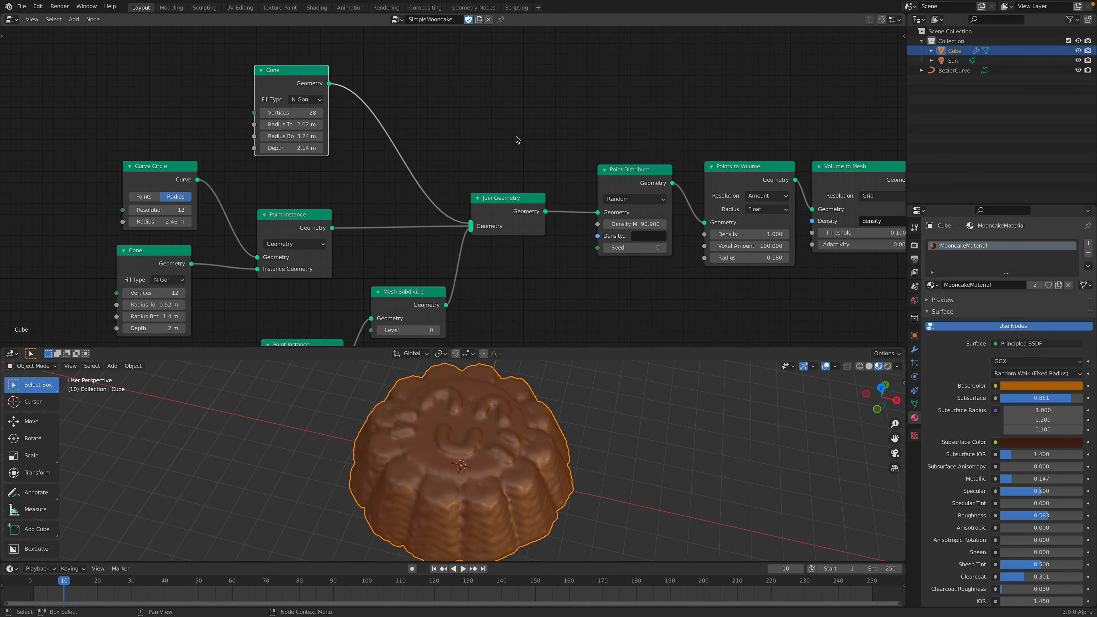
Check the BezierCurve in the Outliner, then return to the Cube's geometry nodes.
click(954, 70)
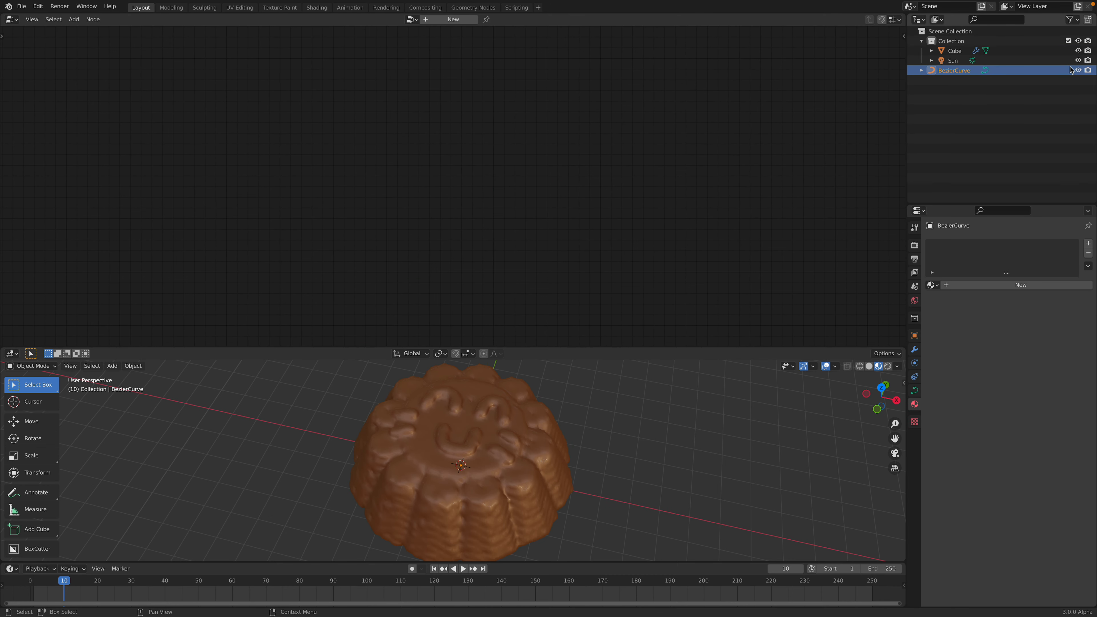
click(956, 51)
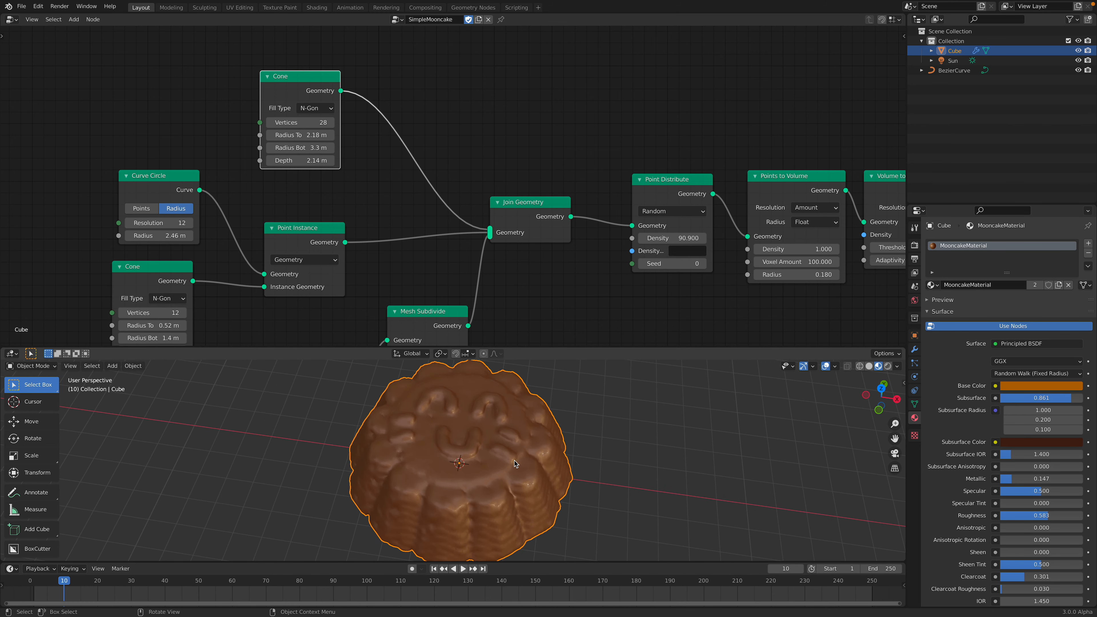
Widen the large Cone to a 3.7 m bottom radius with 2.26 m depth.
drag(318, 160, 329, 160)
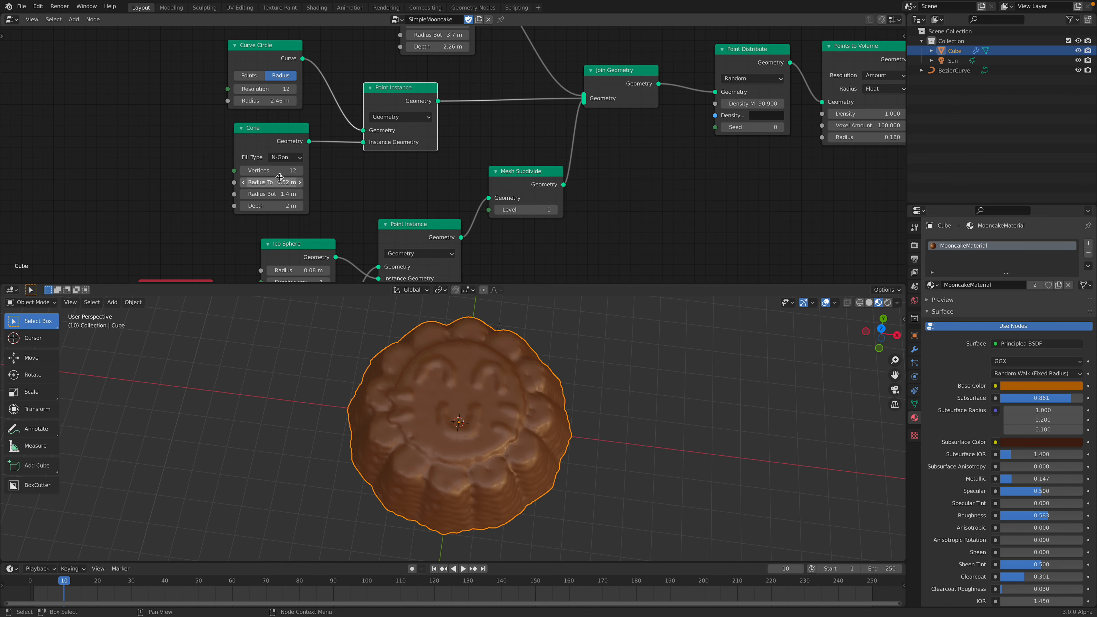
Make the rim petal cones four-sided with a 1.9 m bottom radius.
drag(287, 171, 284, 170)
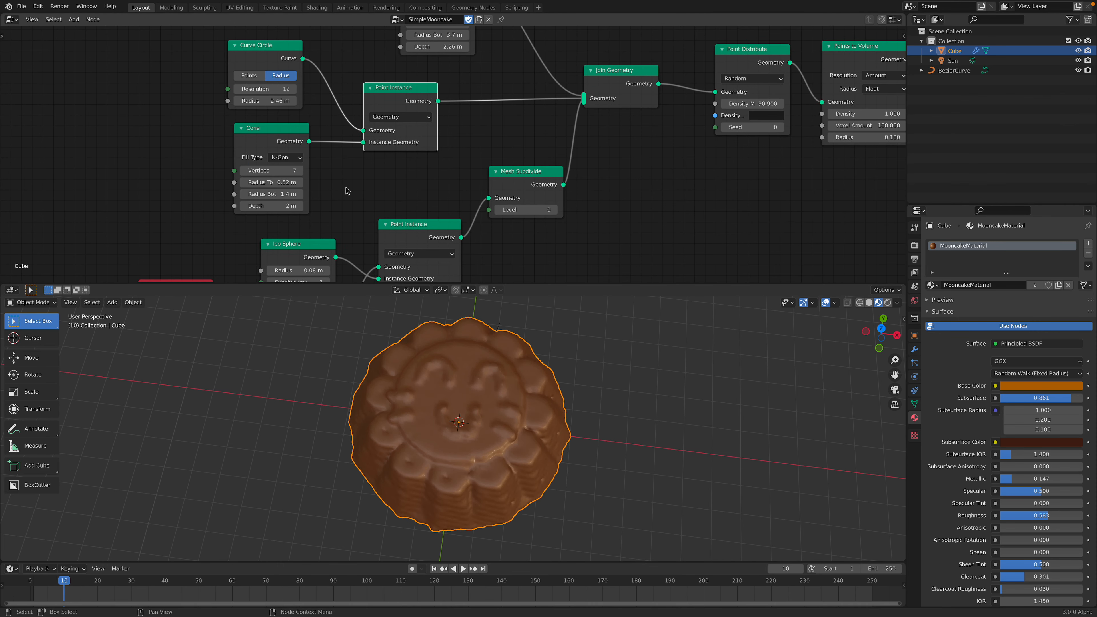
click(271, 171)
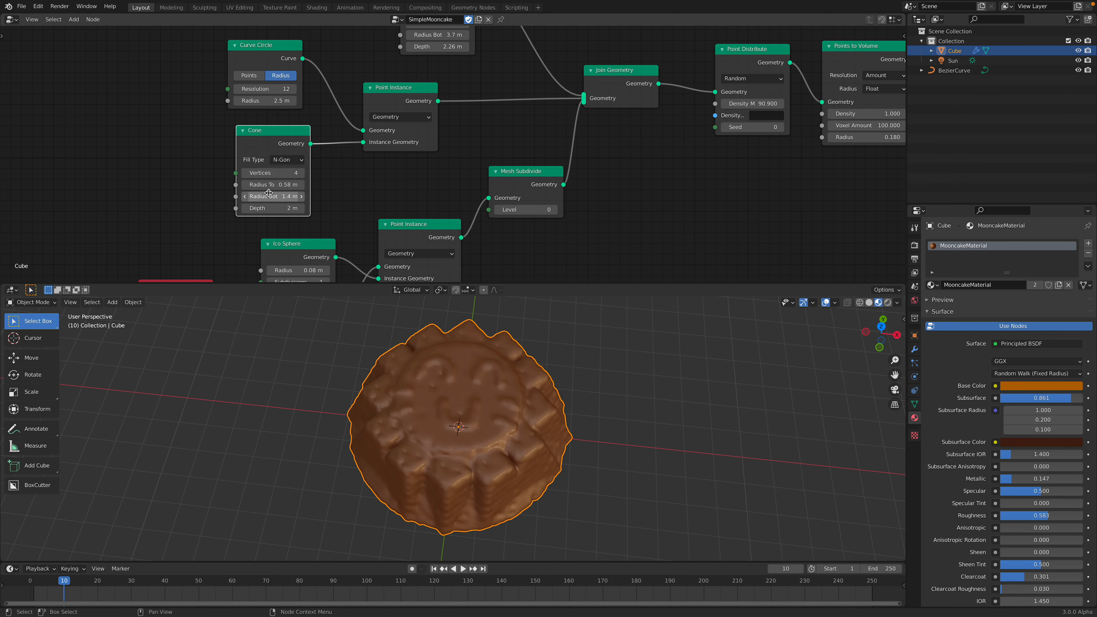
drag(287, 196, 277, 196)
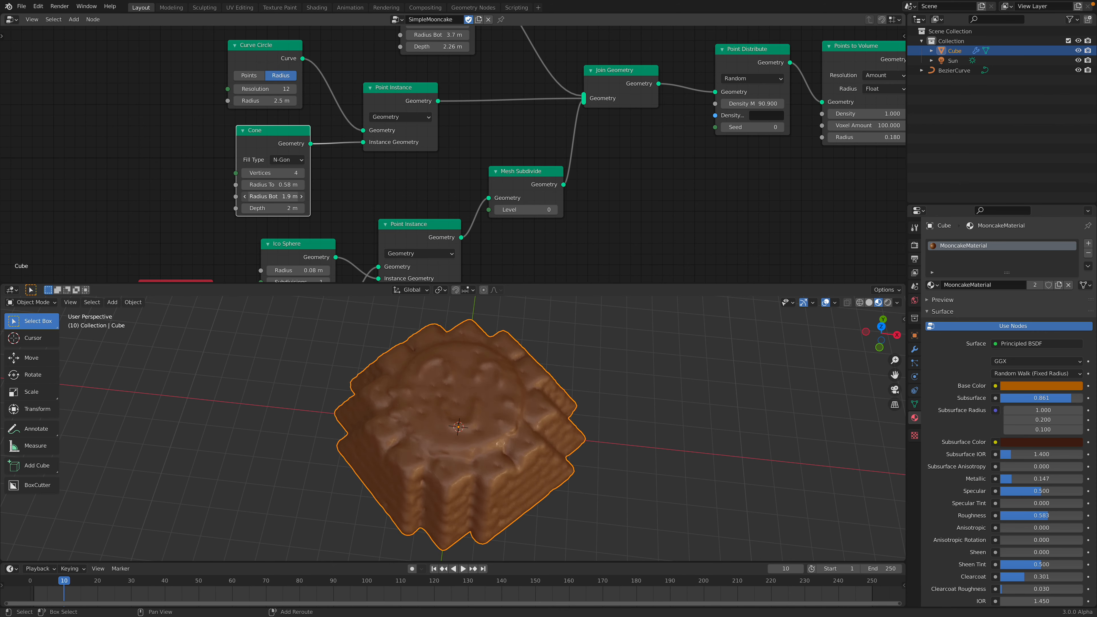
drag(294, 196, 280, 196)
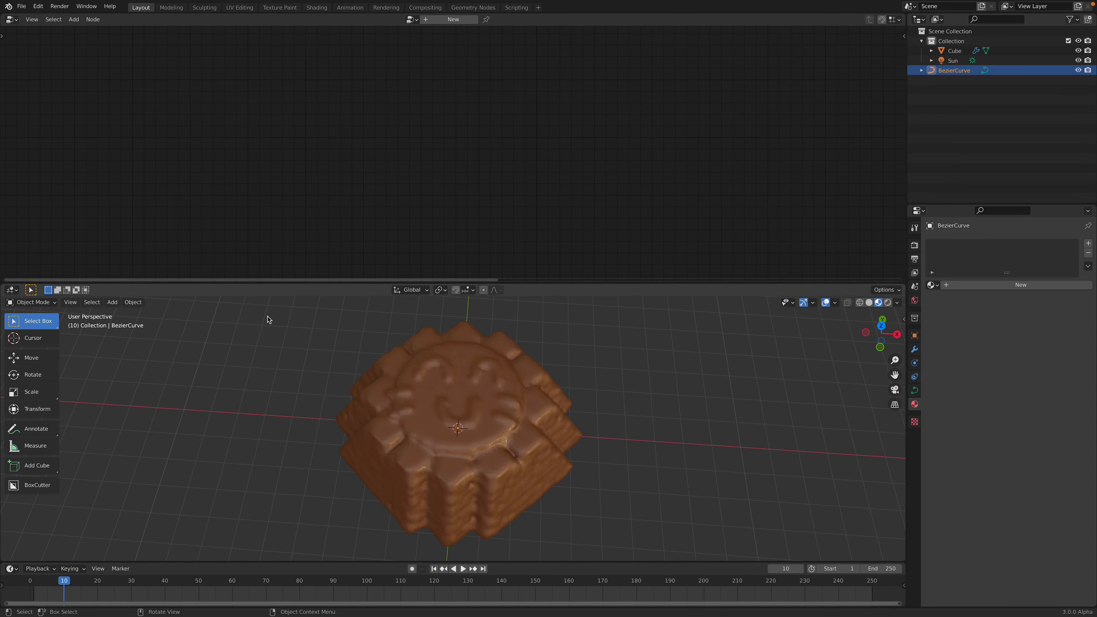
mouse_move(335, 365)
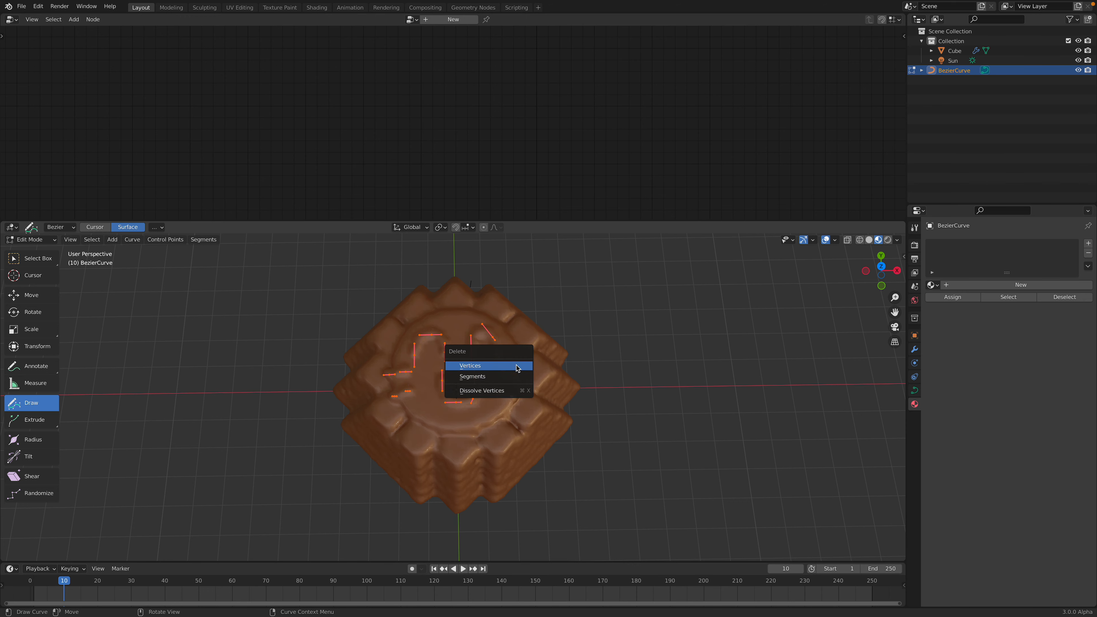
Delete all the BezierCurve's points, clearing the old face pattern.
click(470, 365)
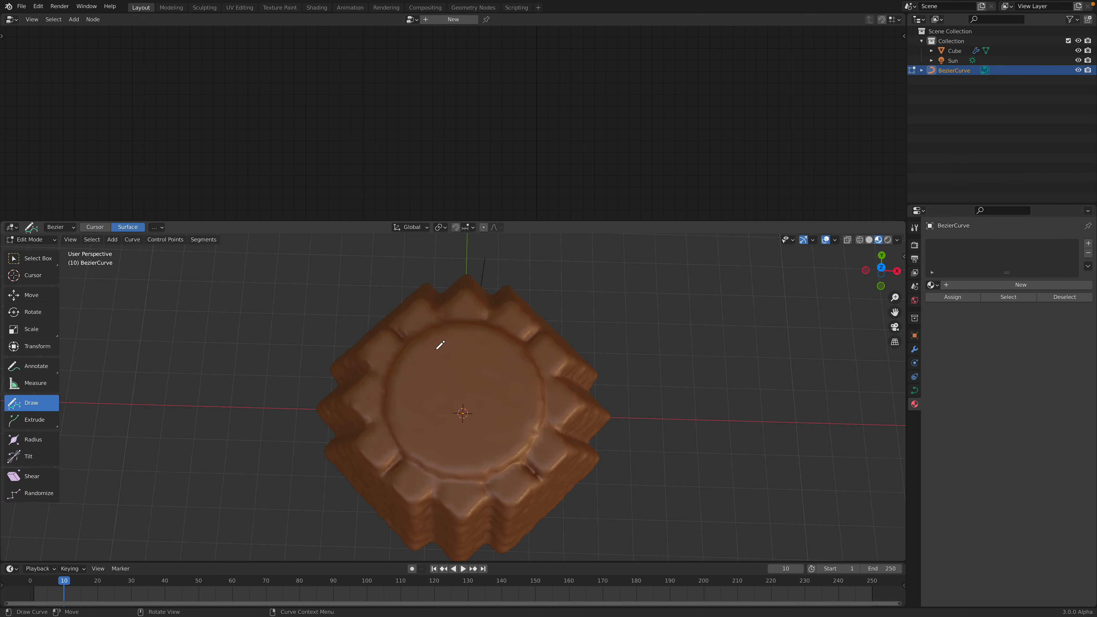
drag(441, 361, 476, 343)
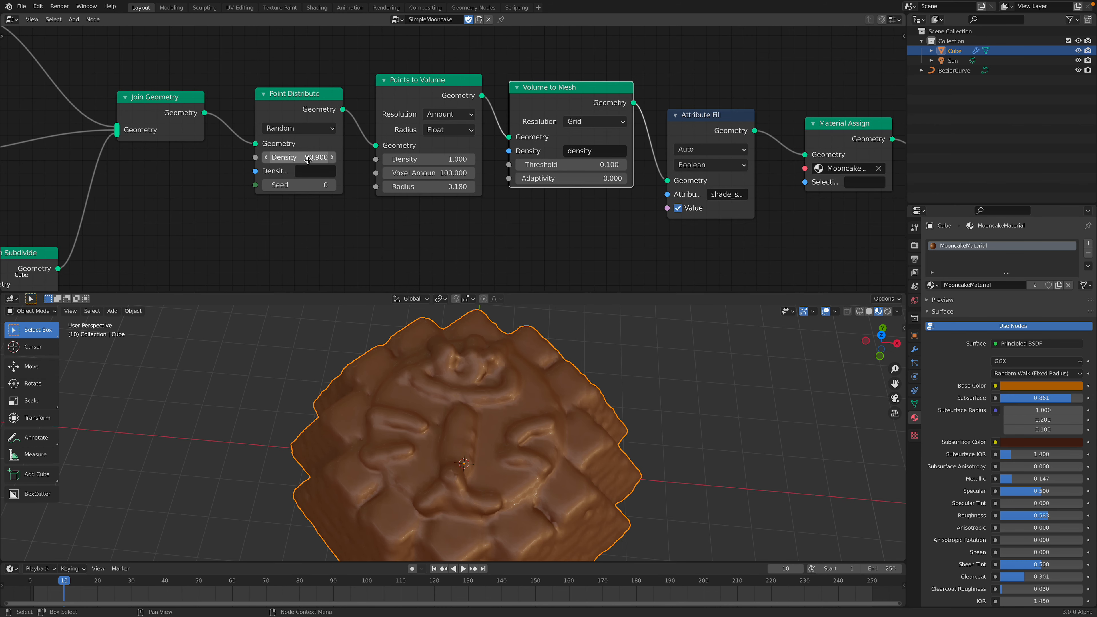
Lower the Point Distribute density by dragging, then set it to 63.6.
drag(315, 157, 329, 157)
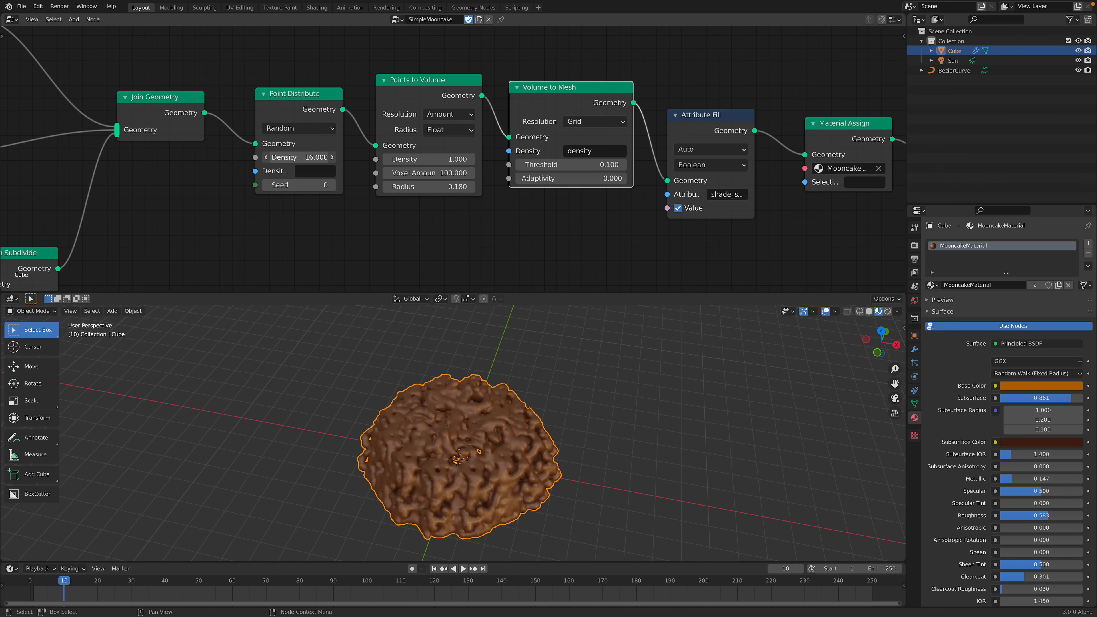
text(63.6)
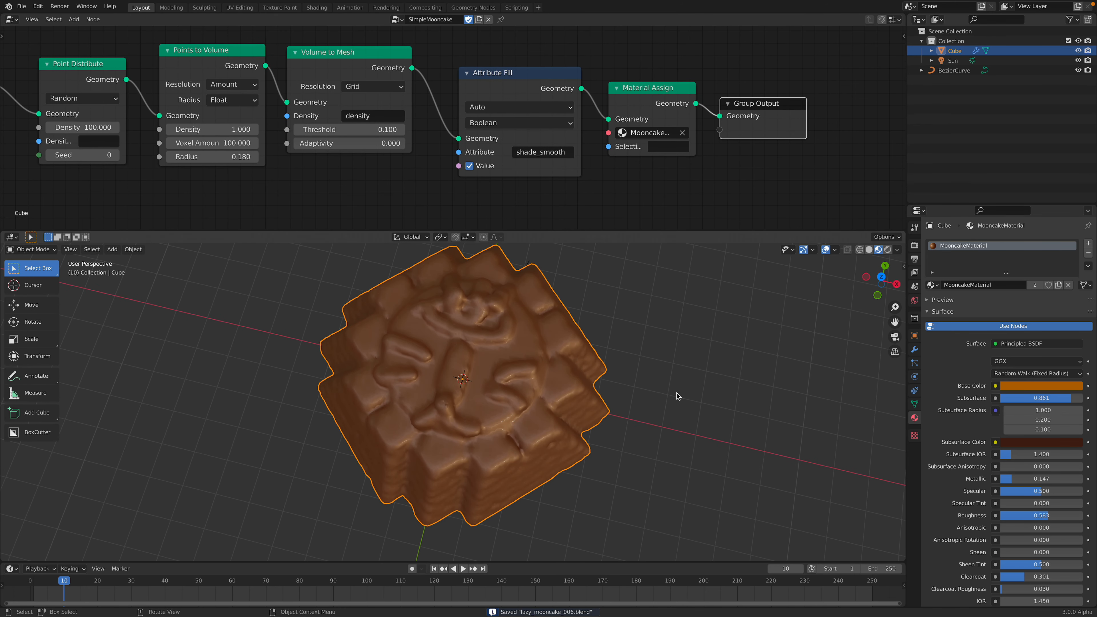
Give the mooncake material a green Base Color and a matching Subsurface Color.
click(1041, 386)
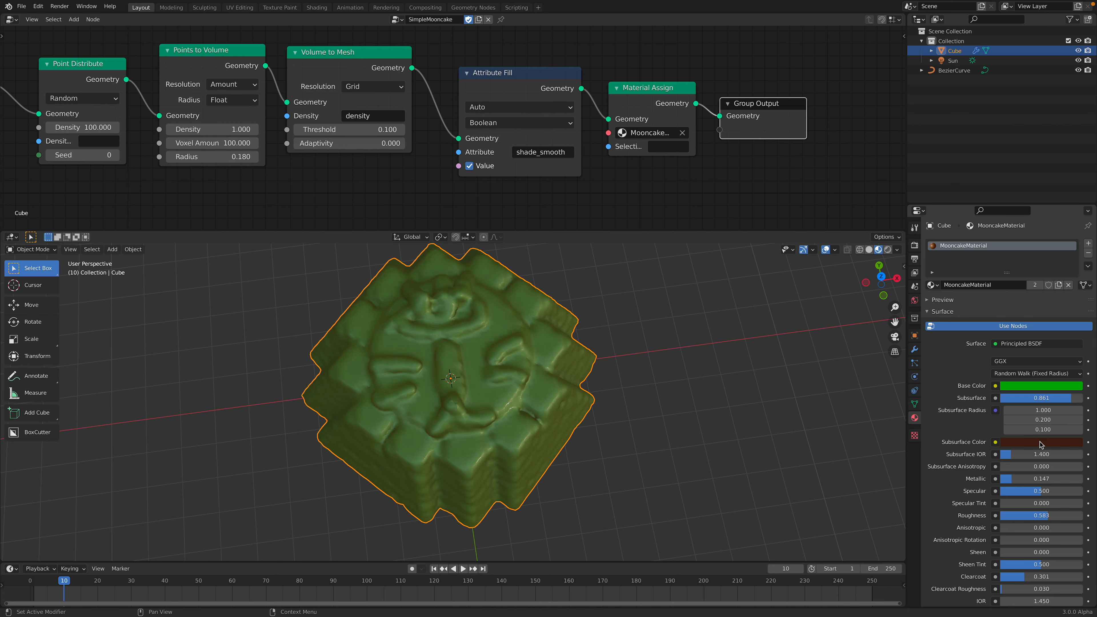
click(1042, 442)
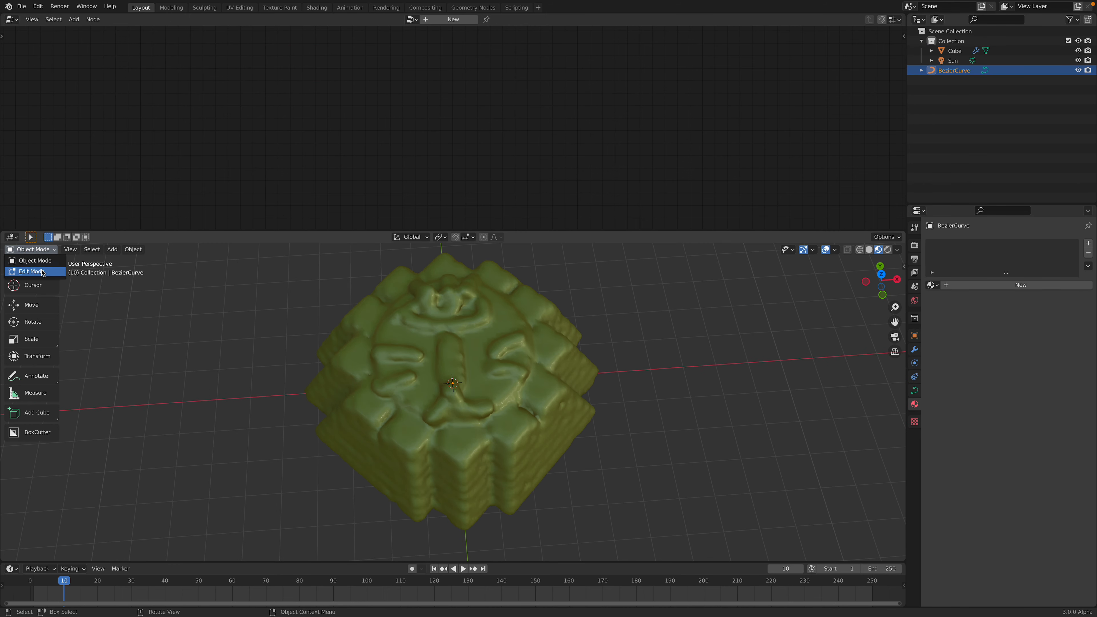
Draw many curly freehand strokes over the top in Edit Mode, then return to Object Mode.
click(30, 272)
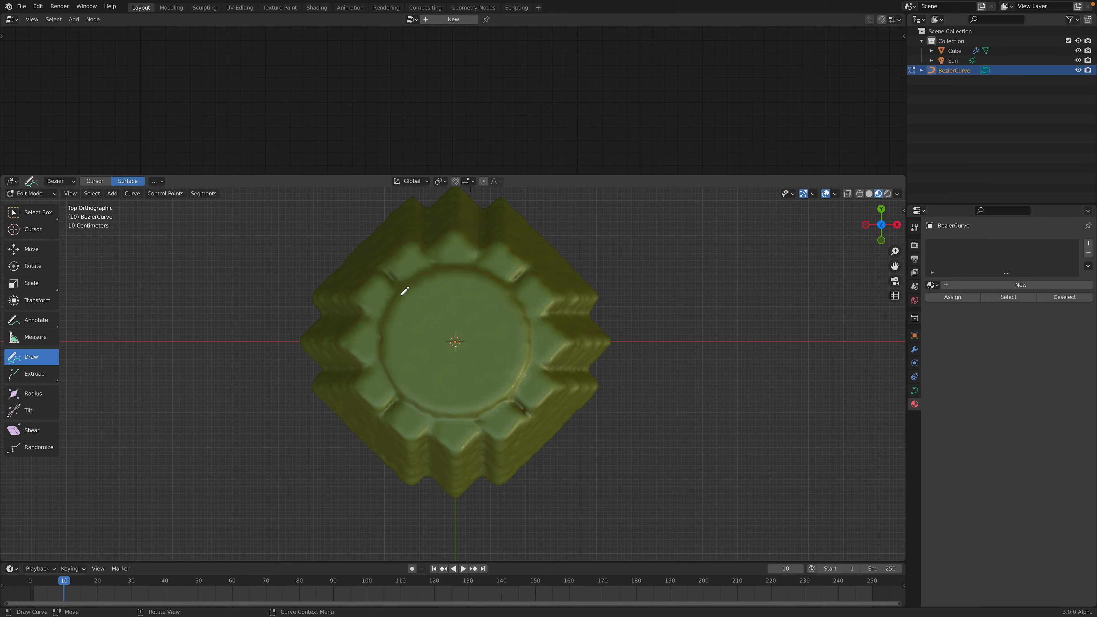
drag(395, 277, 434, 339)
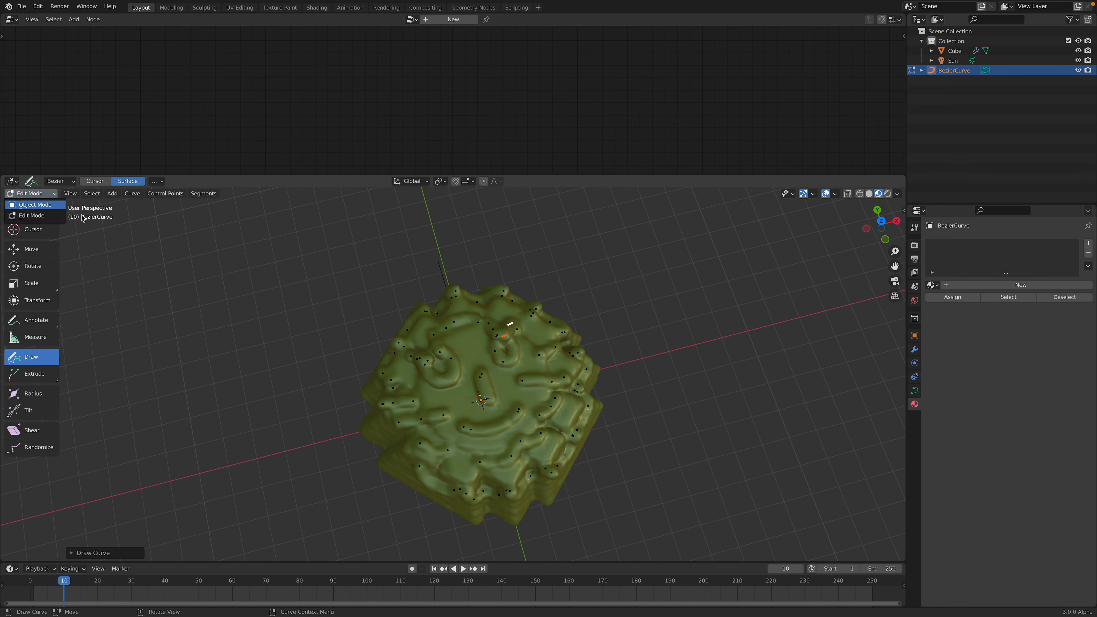
click(34, 205)
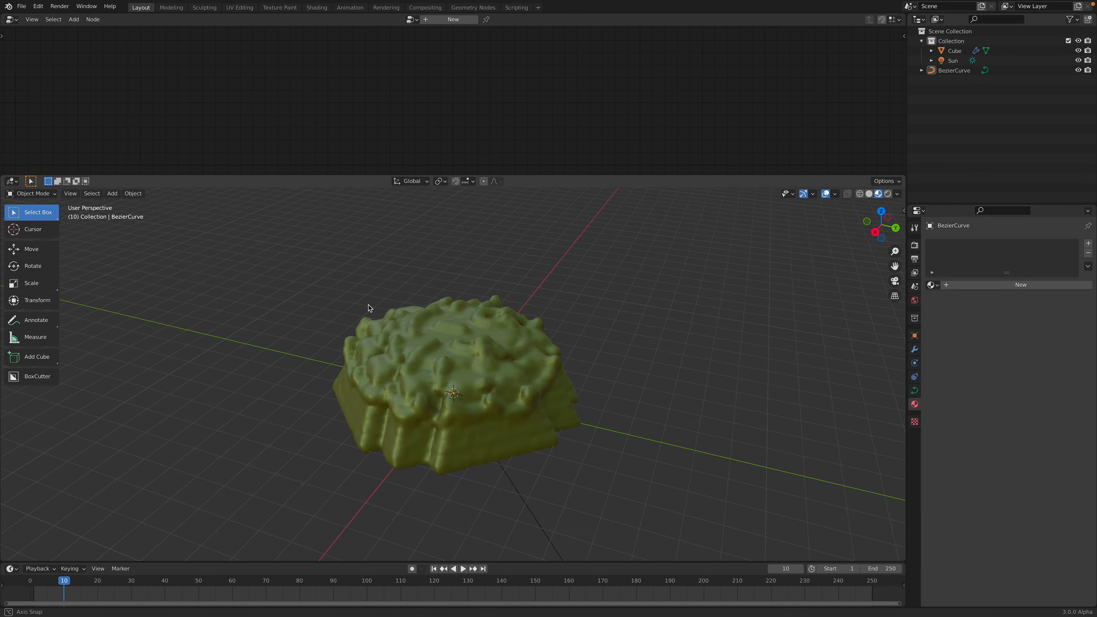